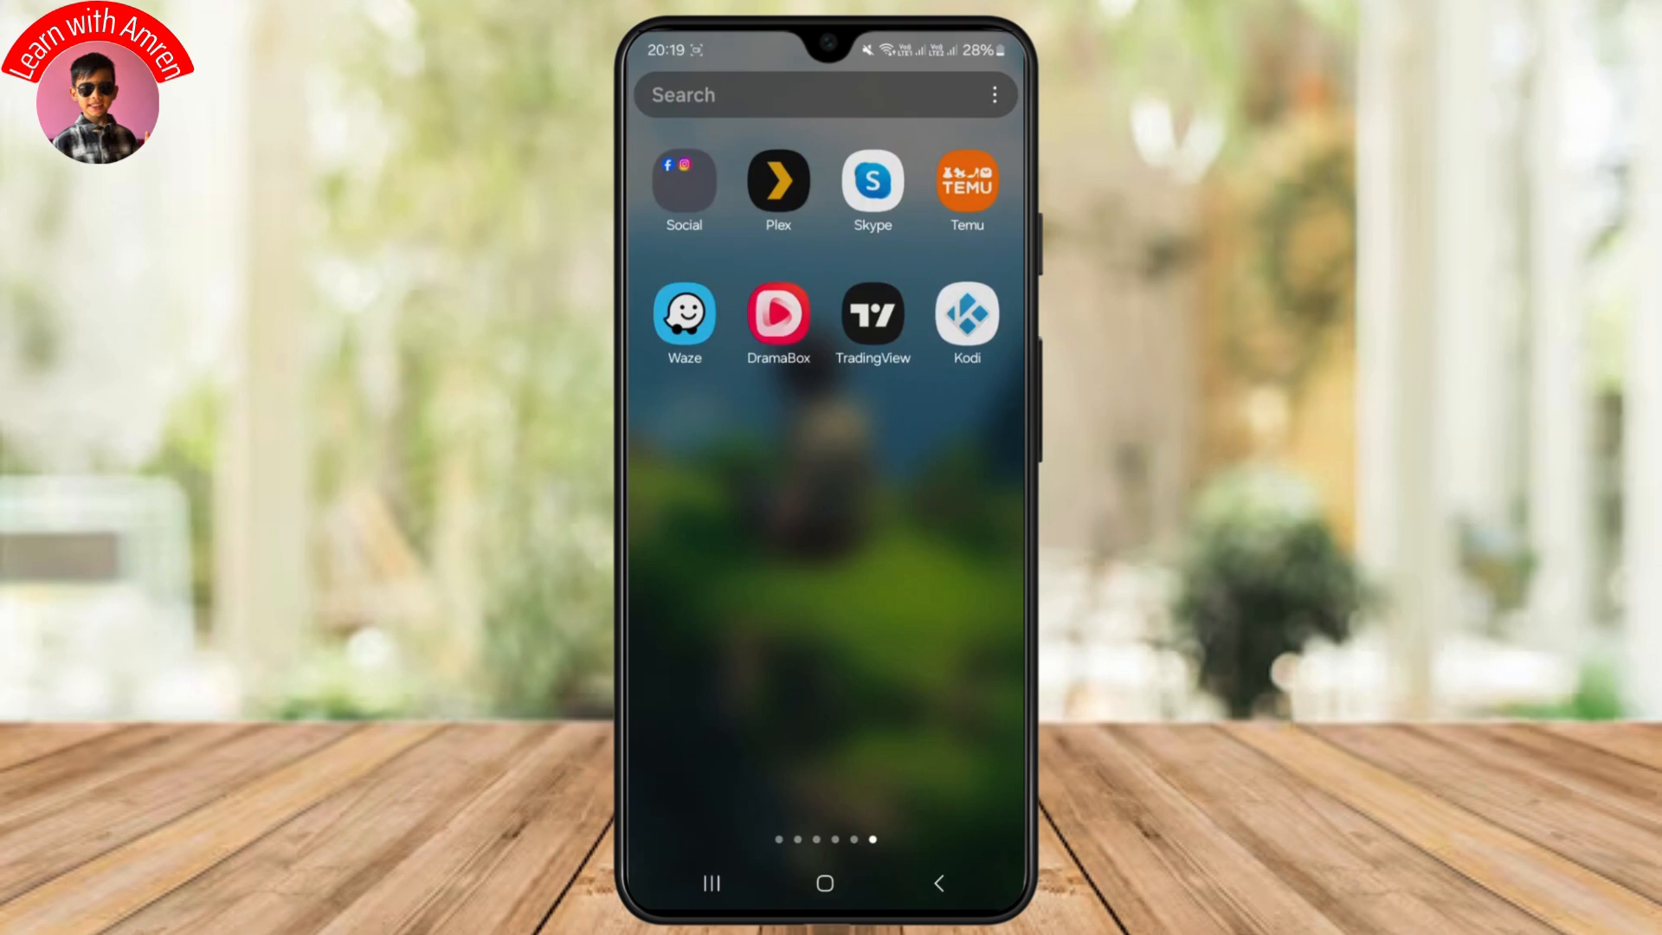
# - Launch Kodi from the Android home screen to reach its main menu
pyautogui.click(966, 315)
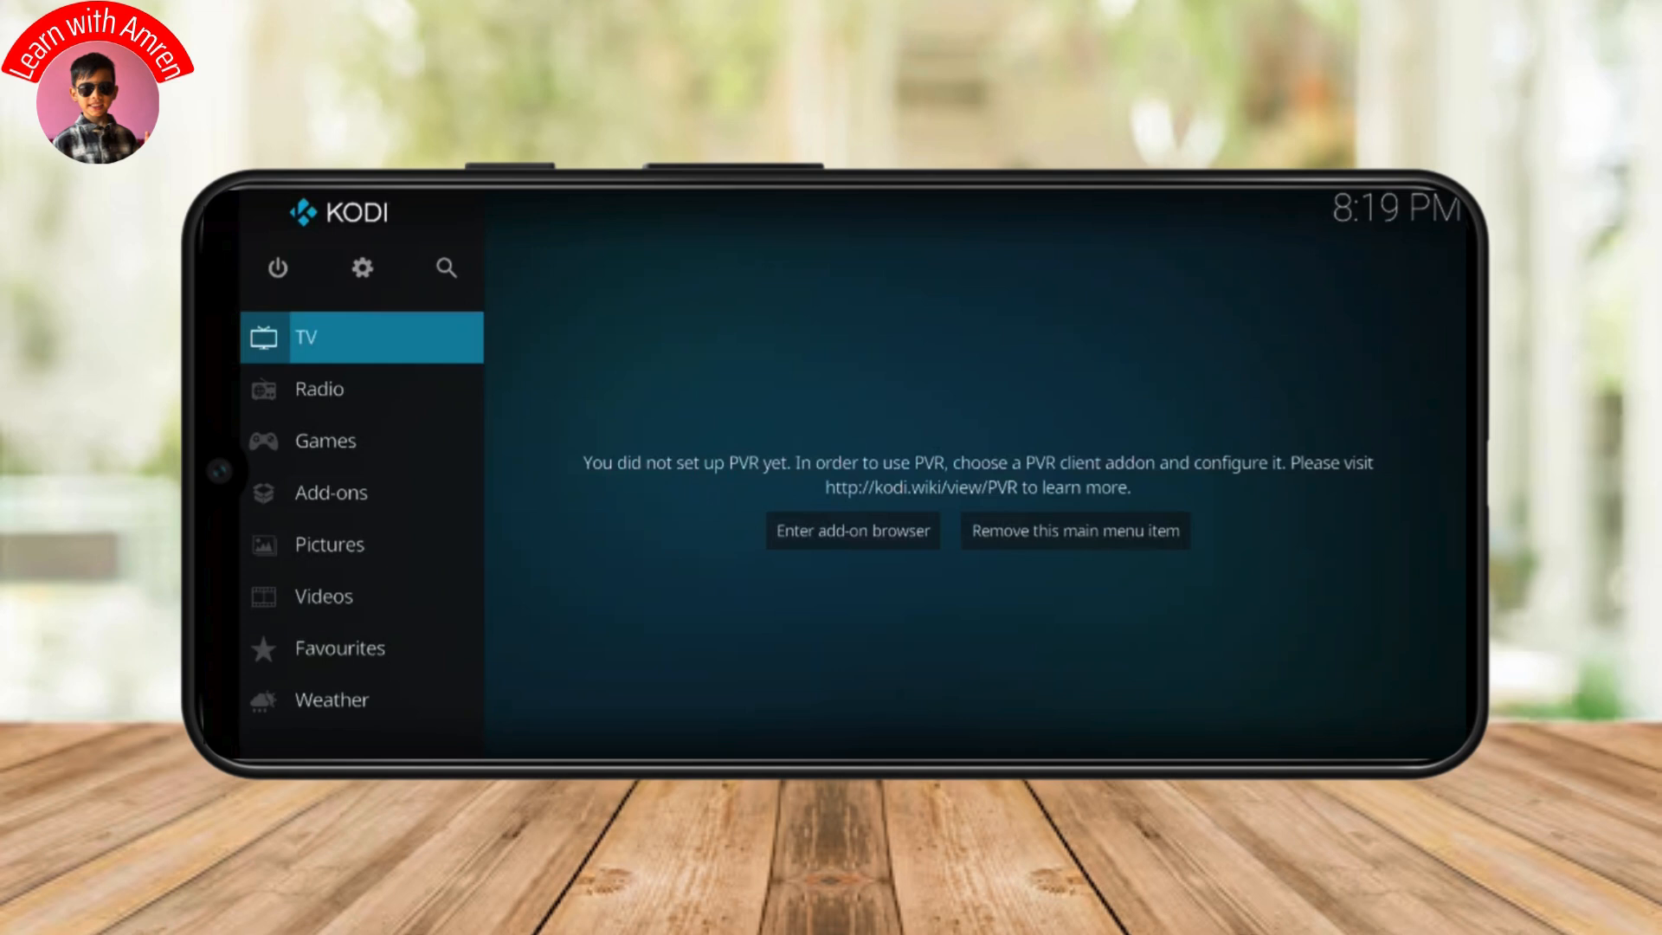
pyautogui.moveTo(355, 594)
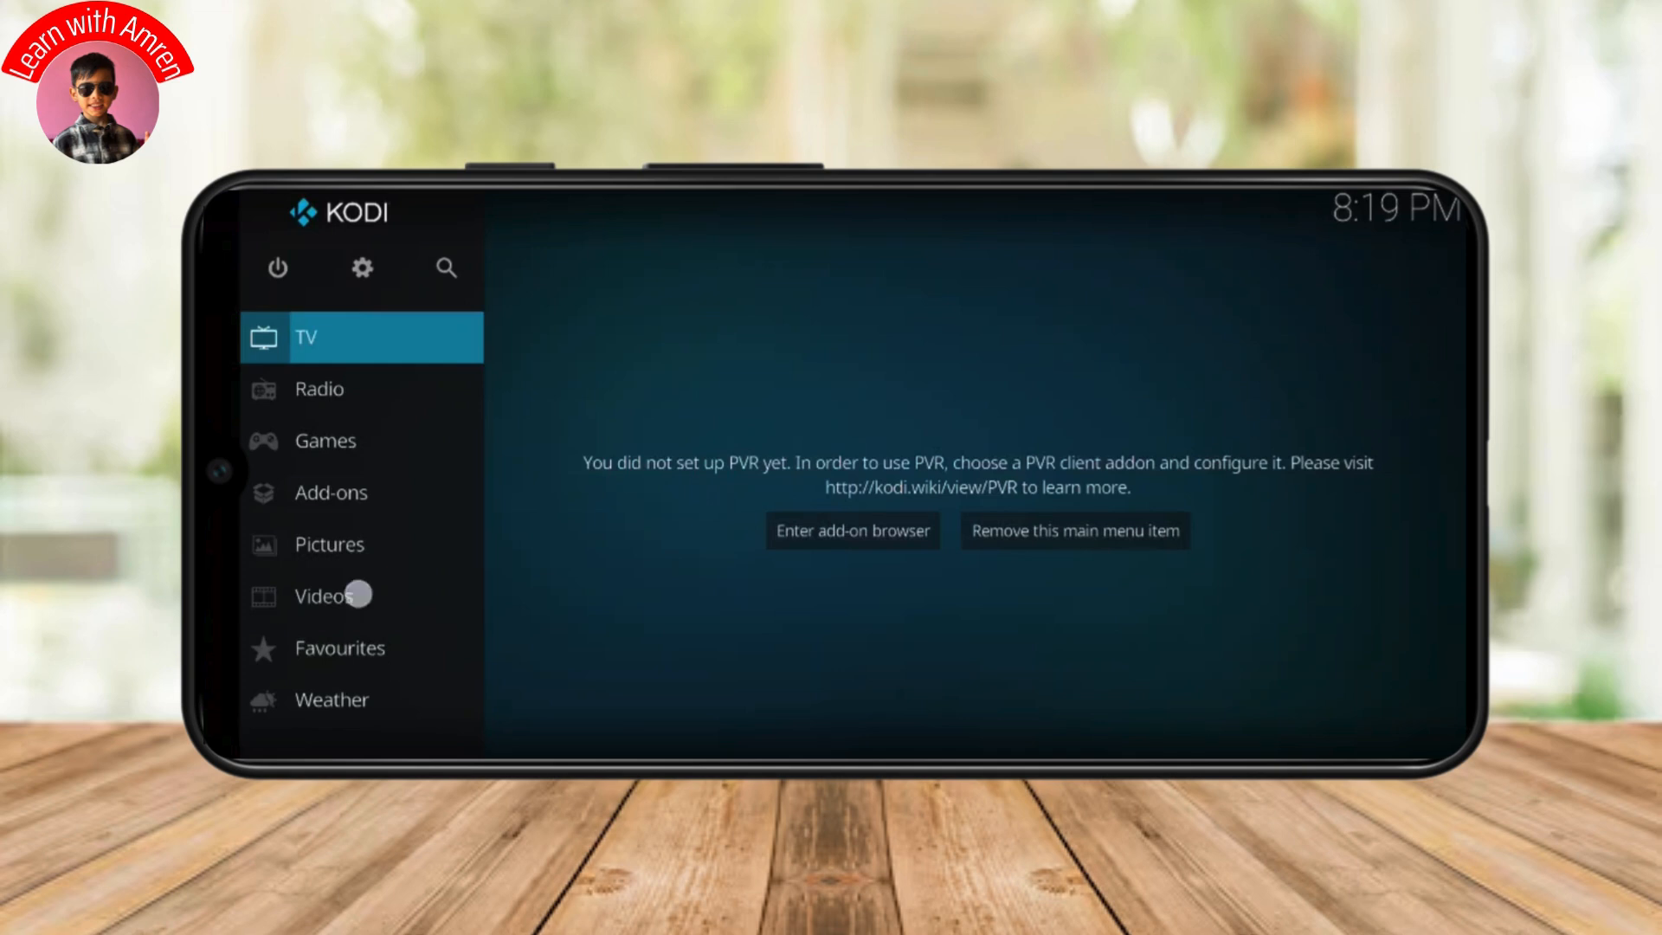
# - Navigate to the Videos section's Playlists folder
pyautogui.click(329, 594)
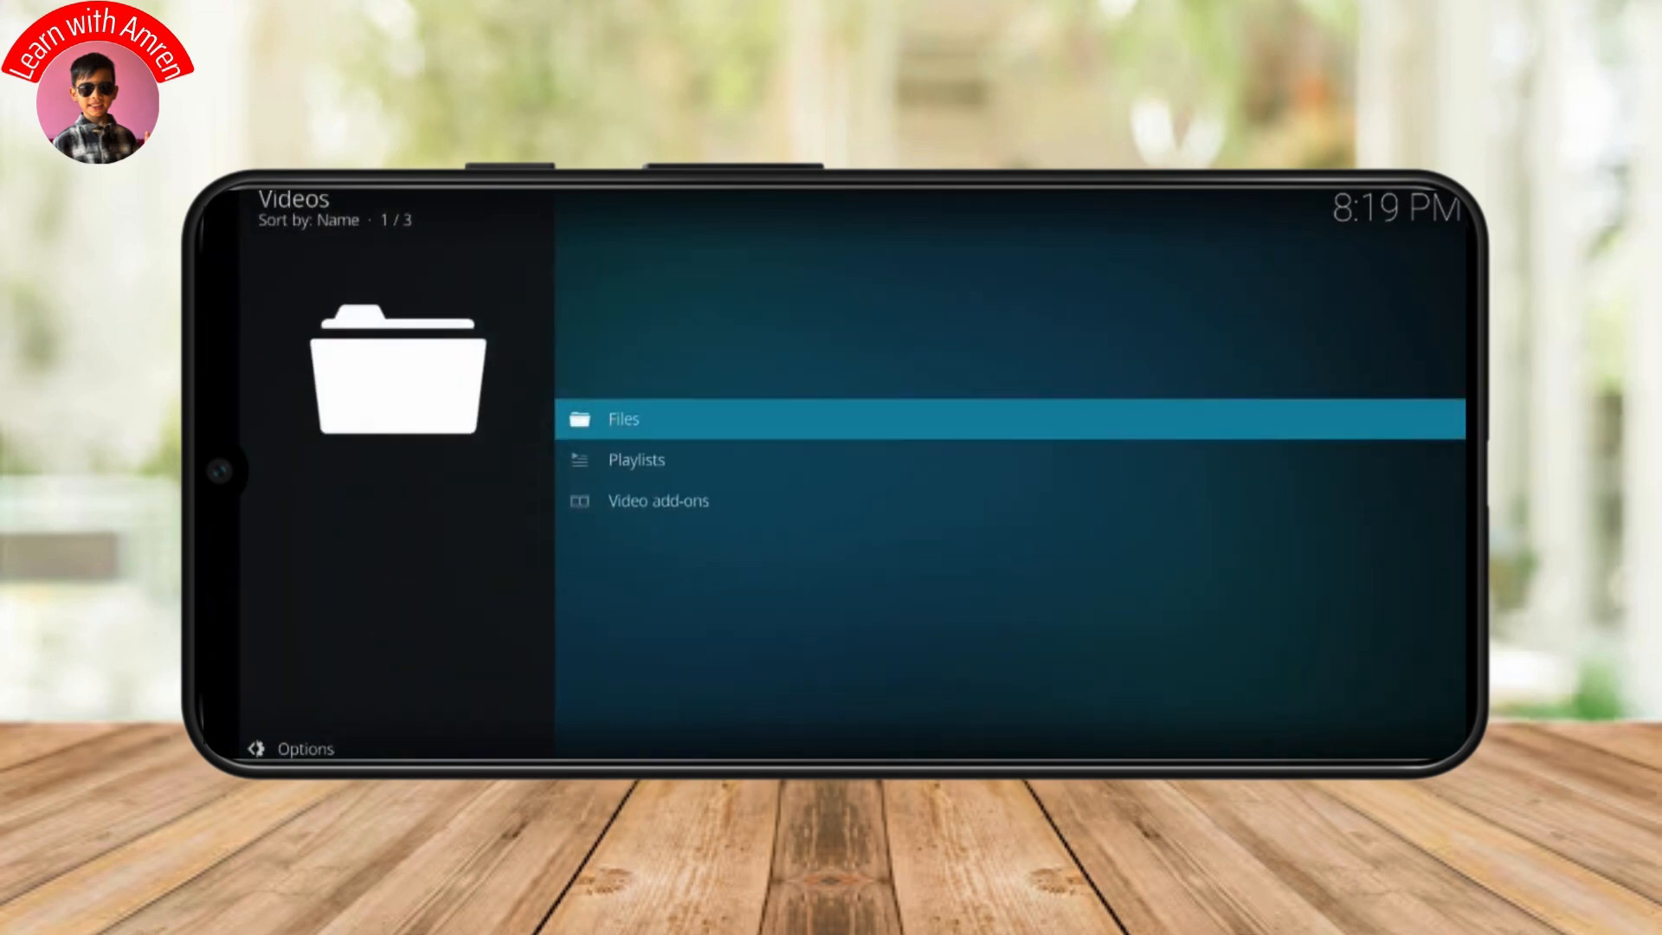
pyautogui.click(636, 459)
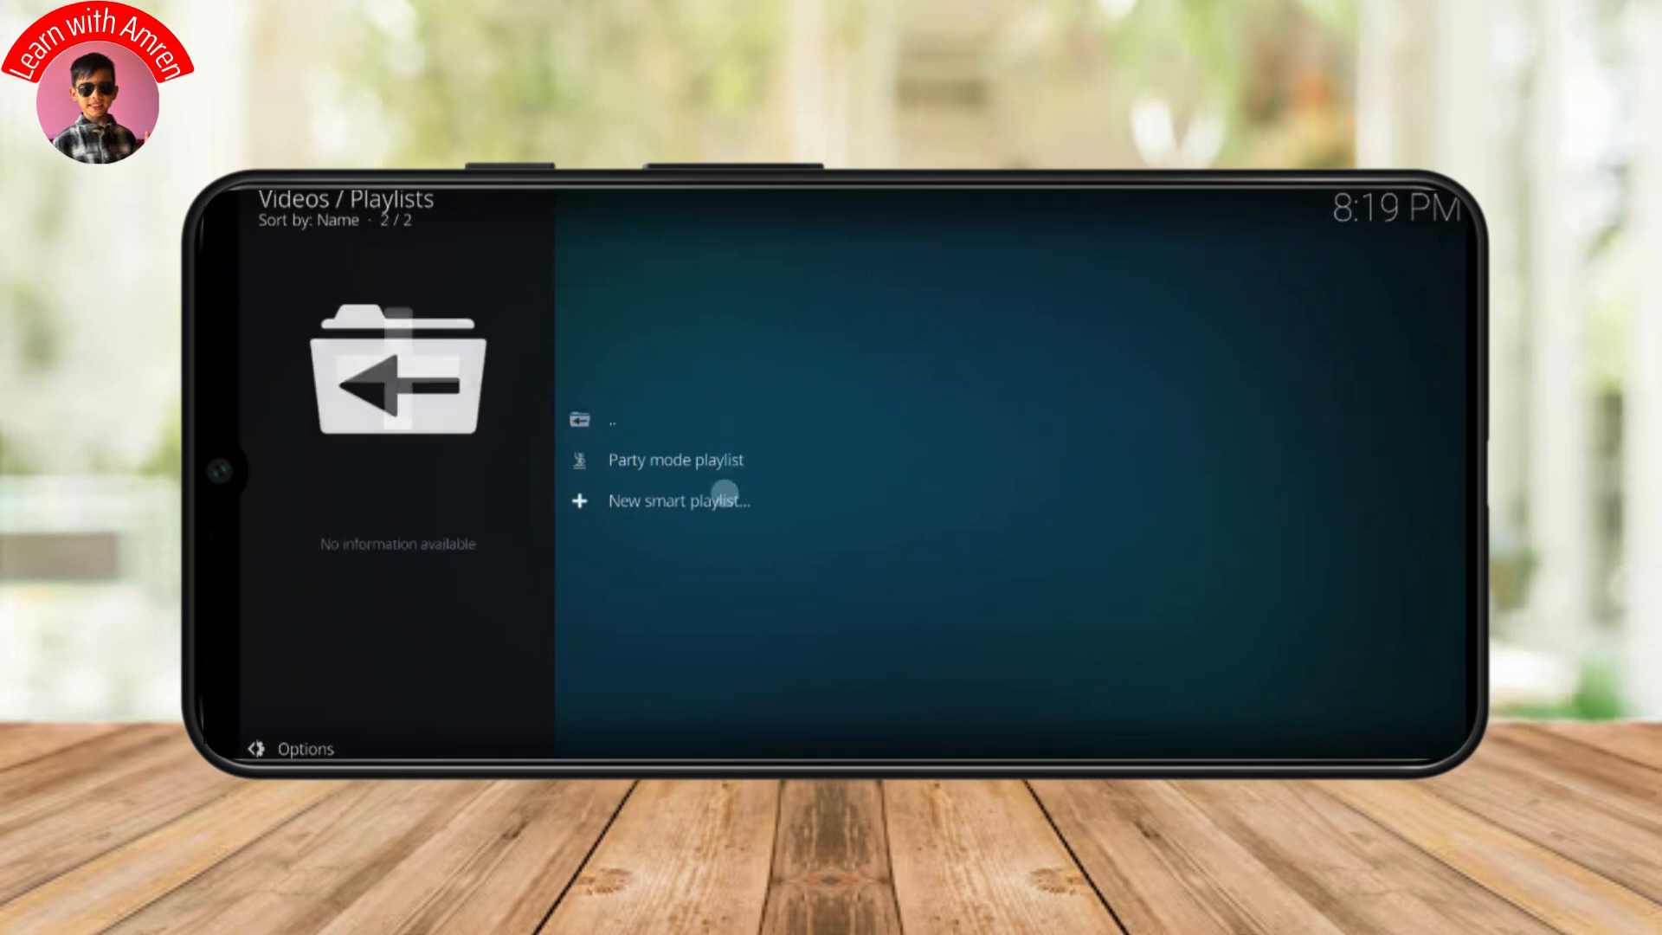
# - Start a new Movies smart playlist and name it 'siuuu fb'
pyautogui.click(680, 500)
pyautogui.write('siuuu')
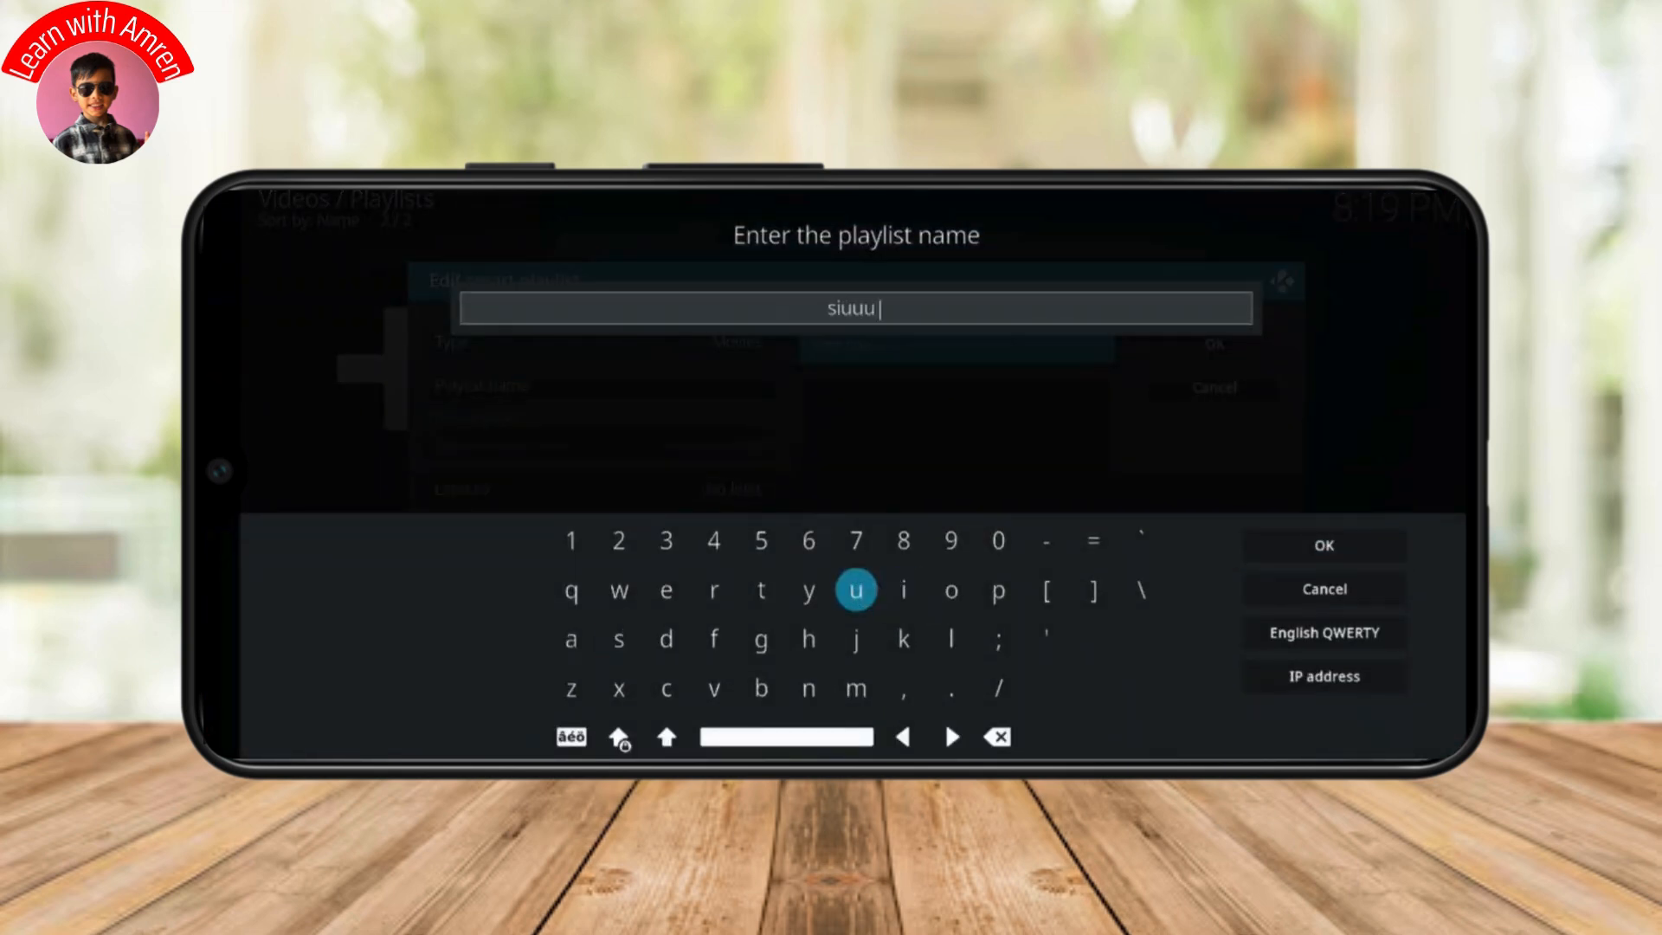
pyautogui.click(713, 639)
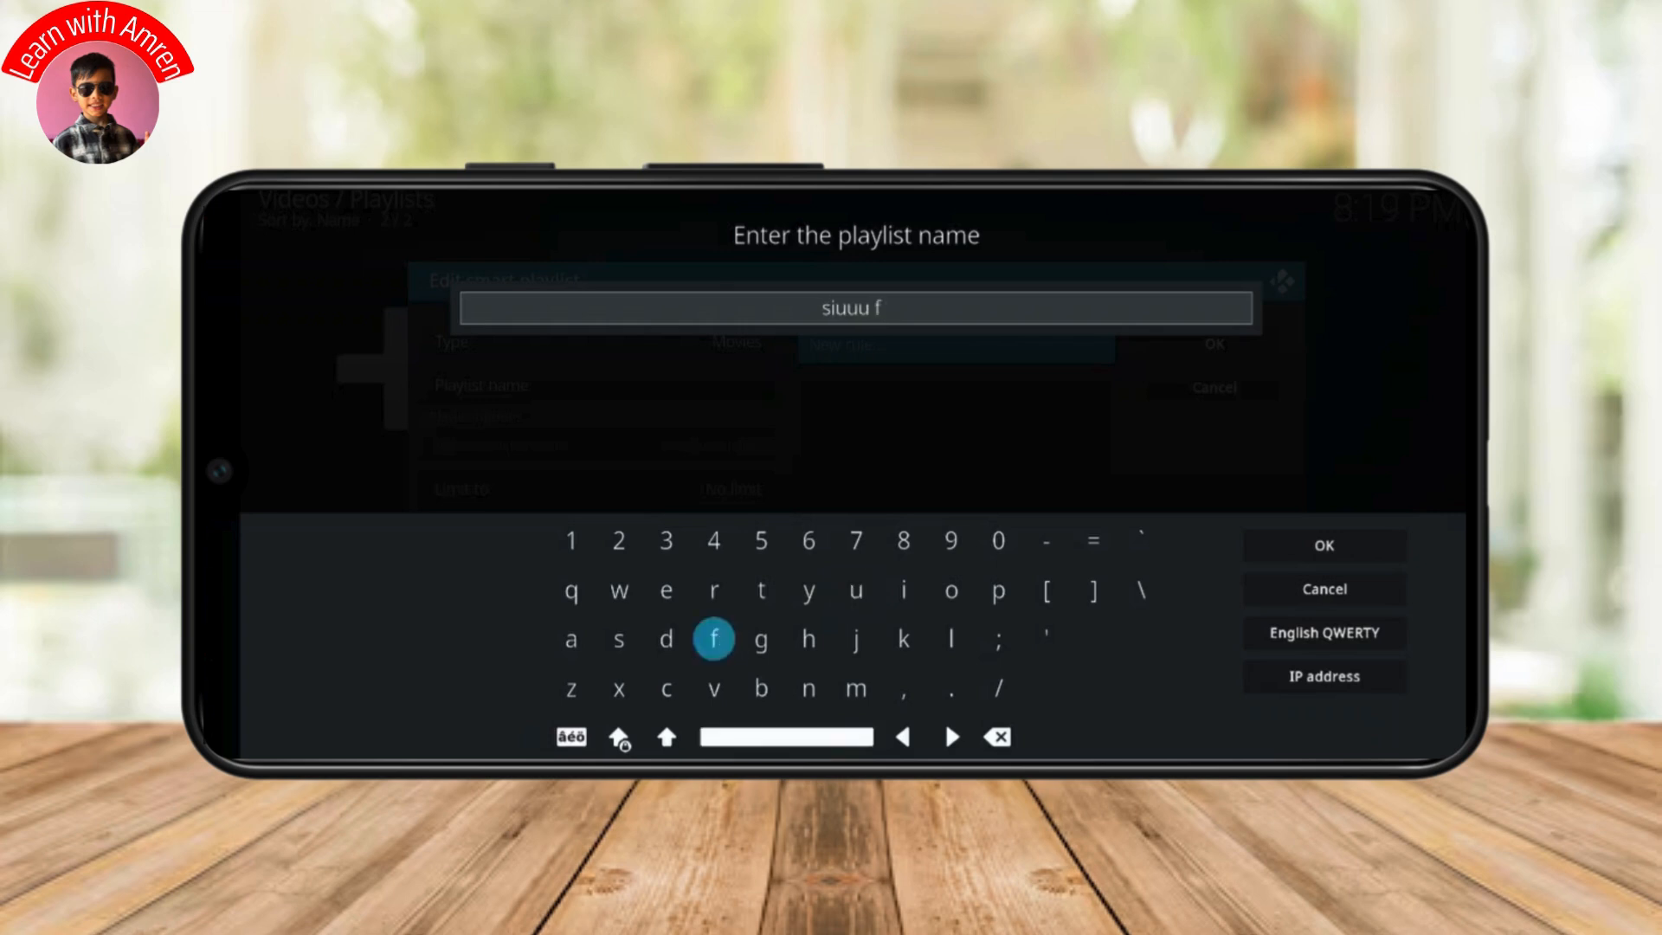
pyautogui.click(1323, 545)
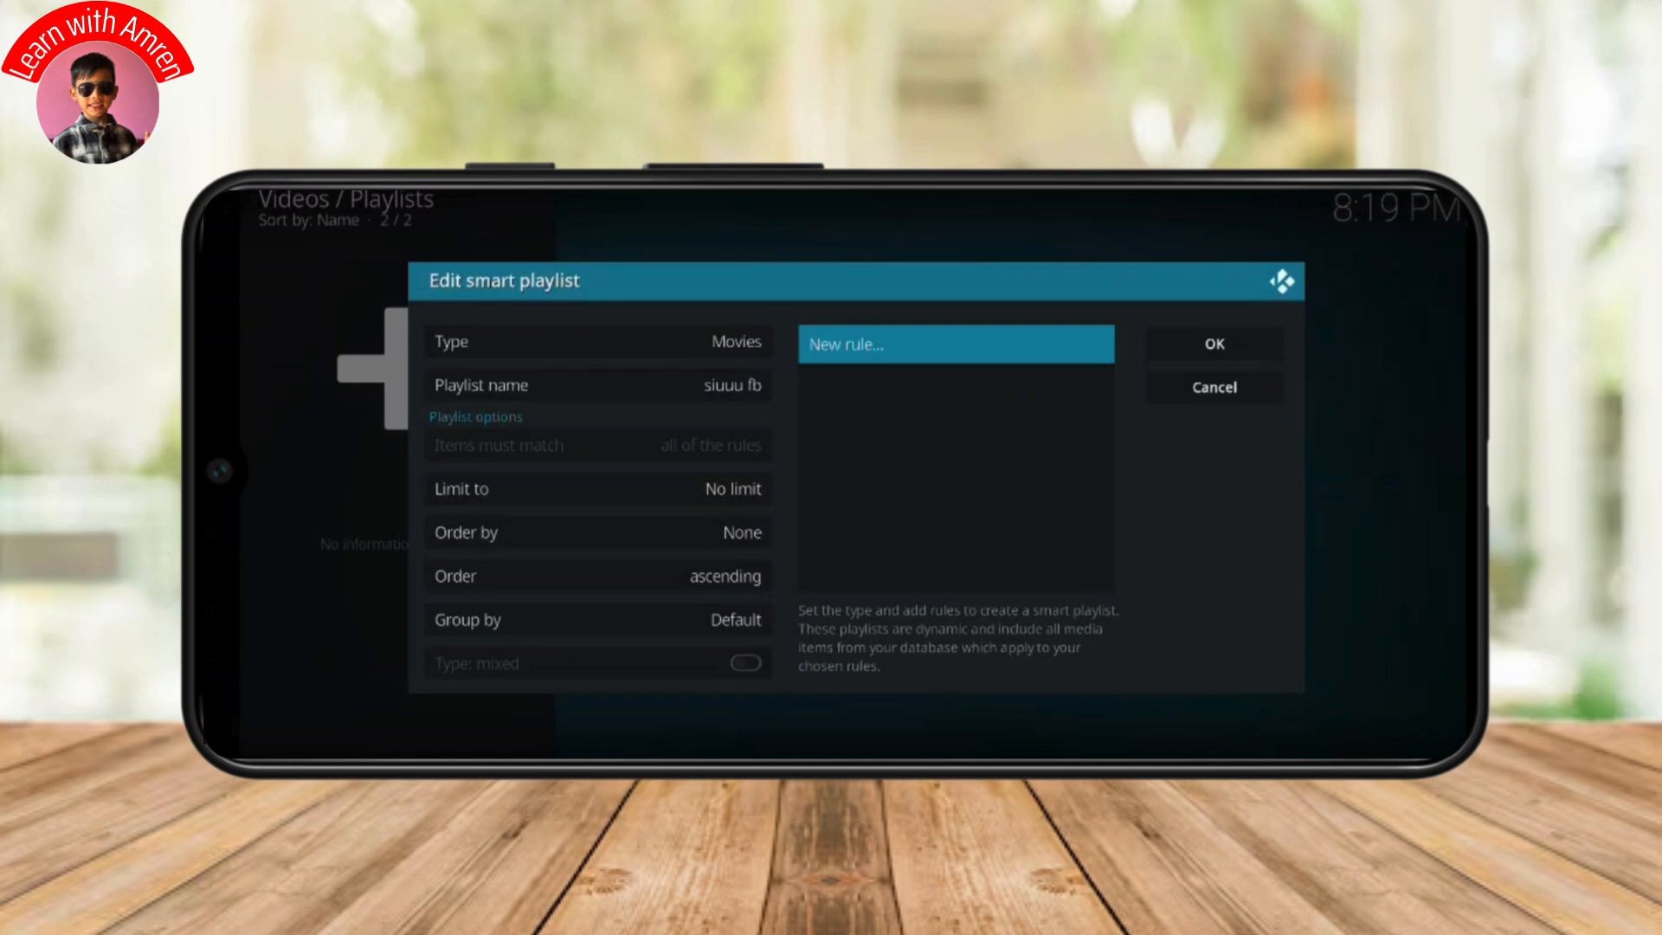
# - Flip the sort order to descending and back to ascending, then begin a new rule
pyautogui.click(596, 575)
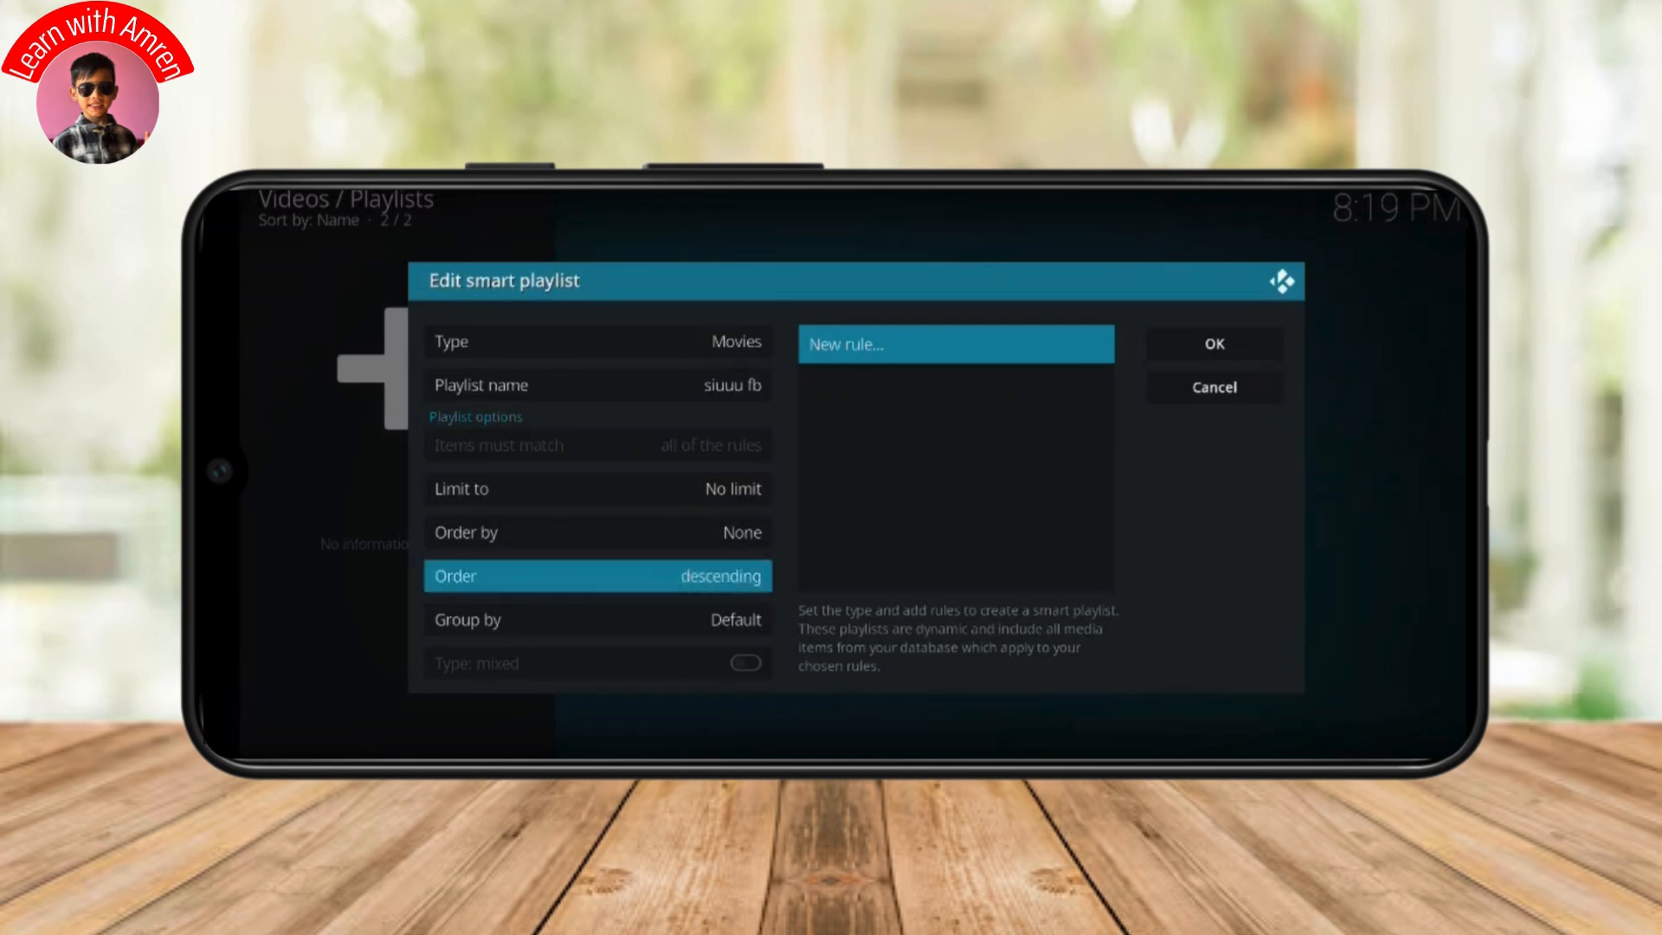
pyautogui.click(596, 575)
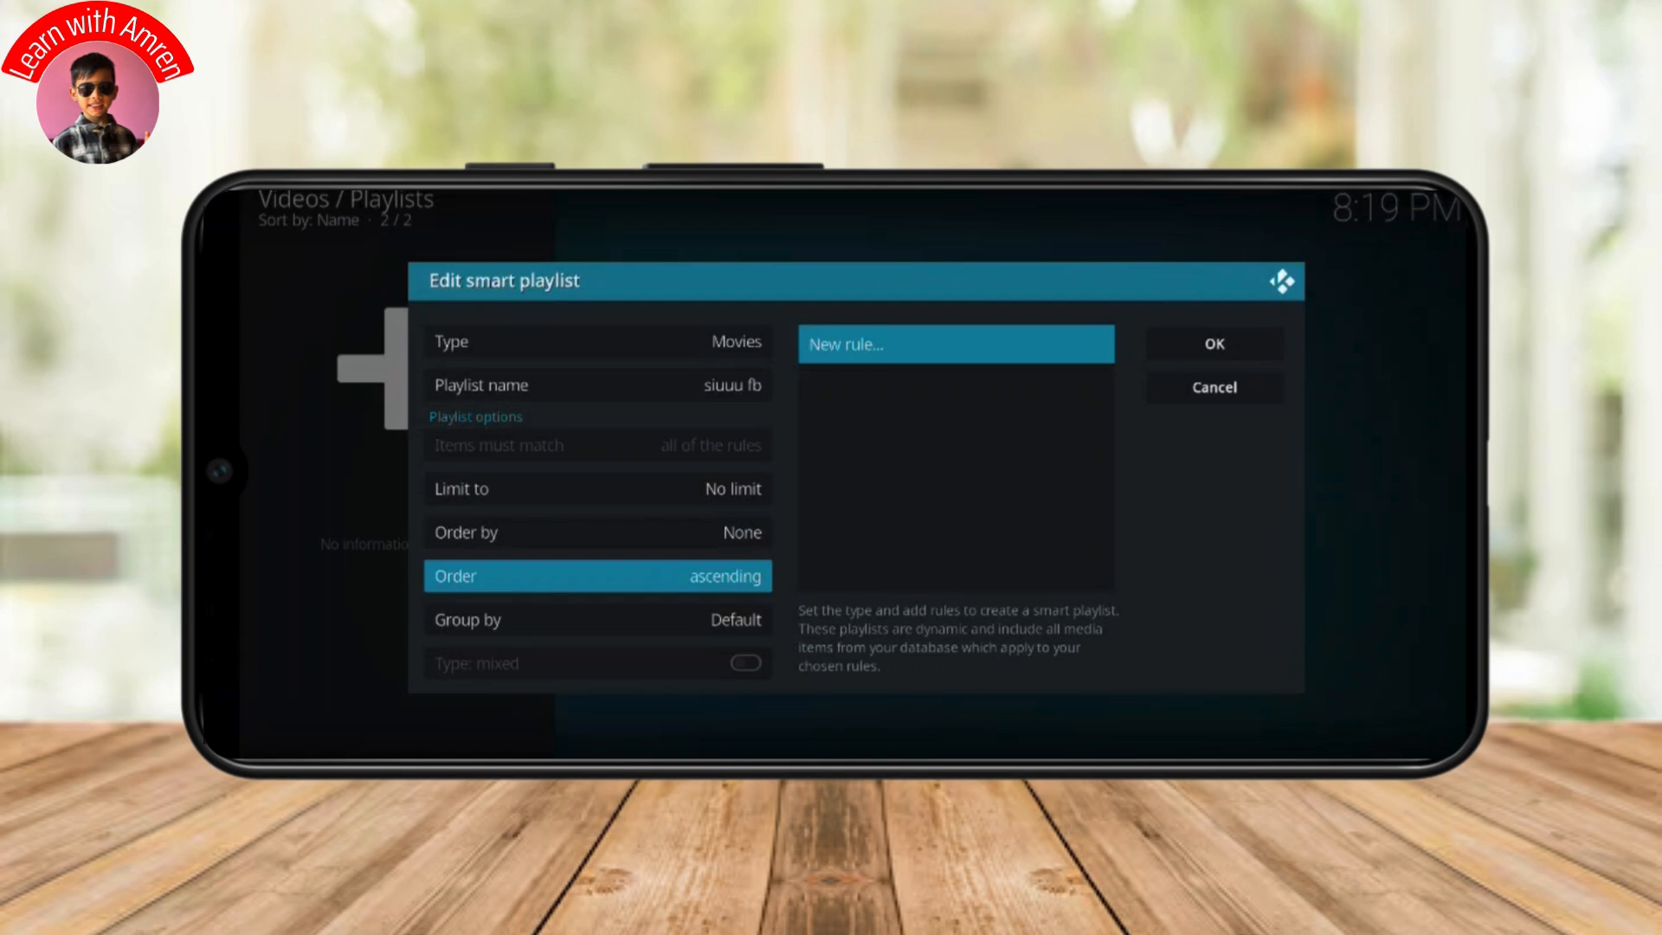
pyautogui.click(596, 384)
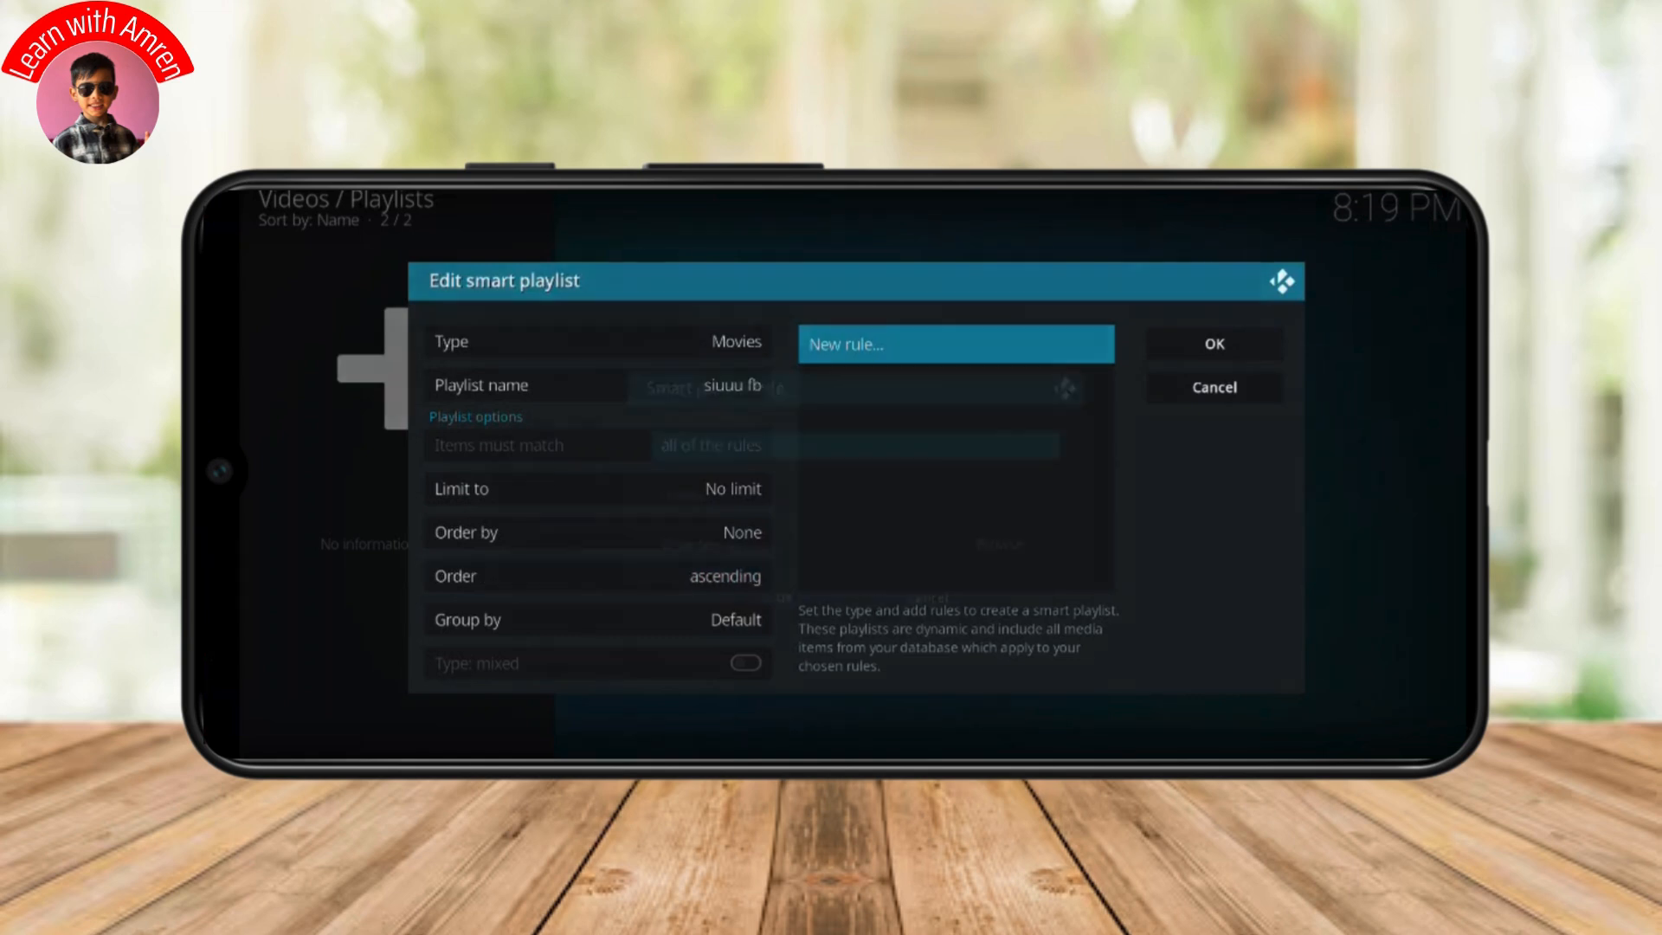
# - Dismiss the rule editor without a rule and confirm the playlist, keeping 'siuuu fb' as filename
pyautogui.click(953, 343)
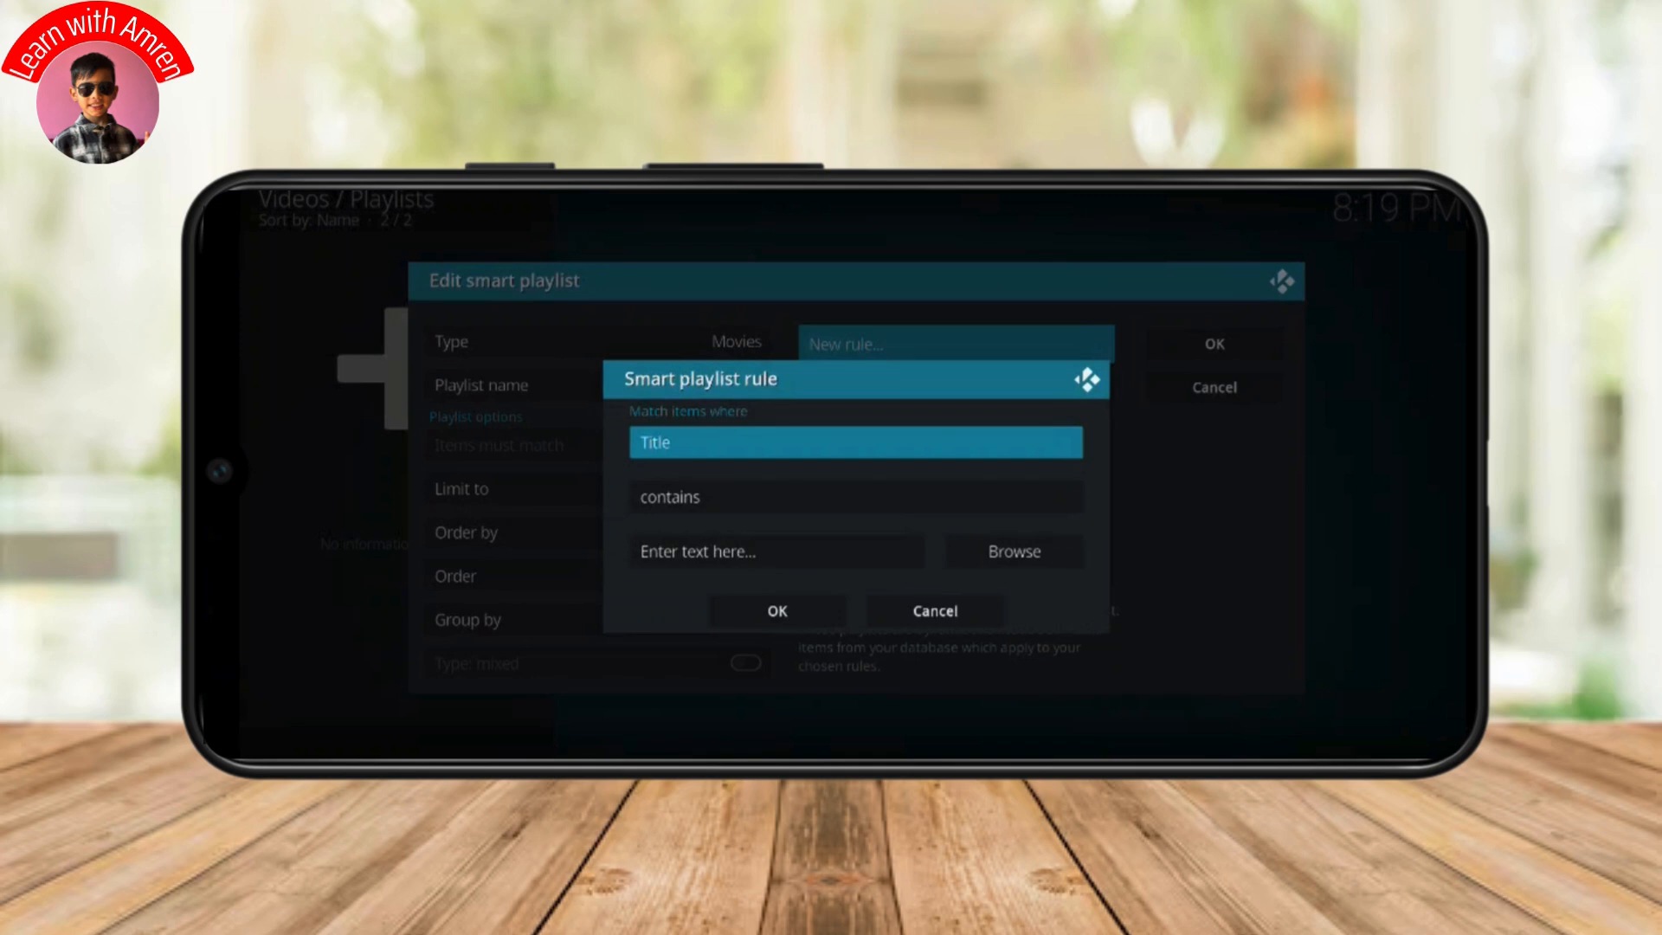
pyautogui.click(933, 610)
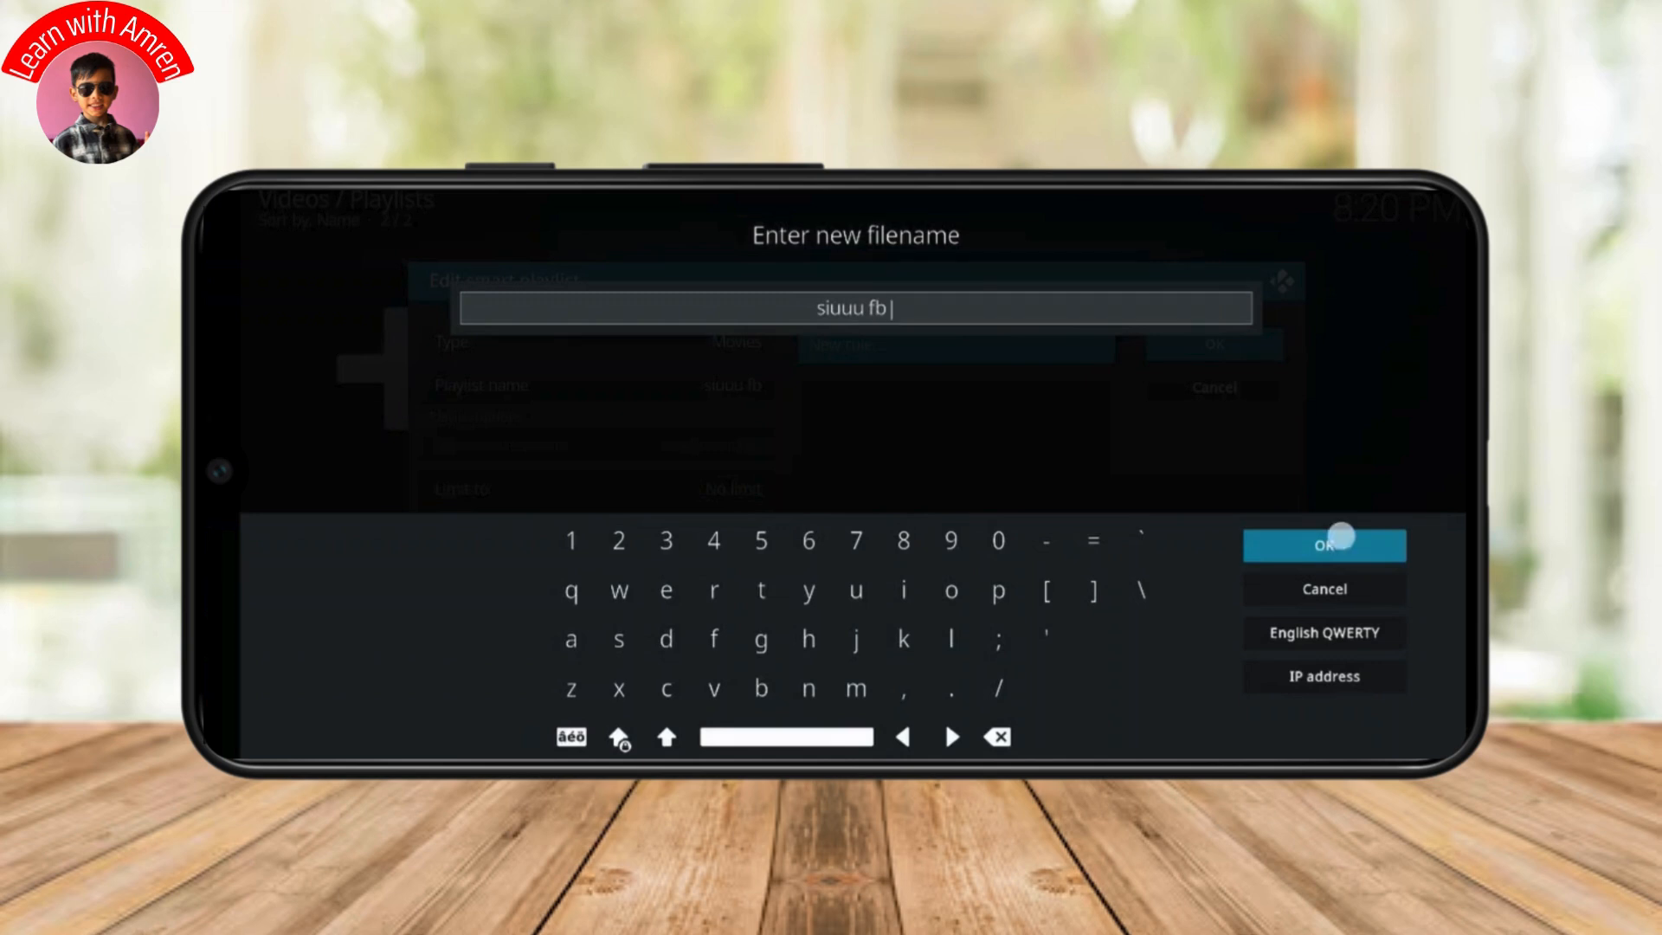
# - Save 'siuuu fb', confirm it appears under Playlists, and return to the Videos section
pyautogui.click(1323, 544)
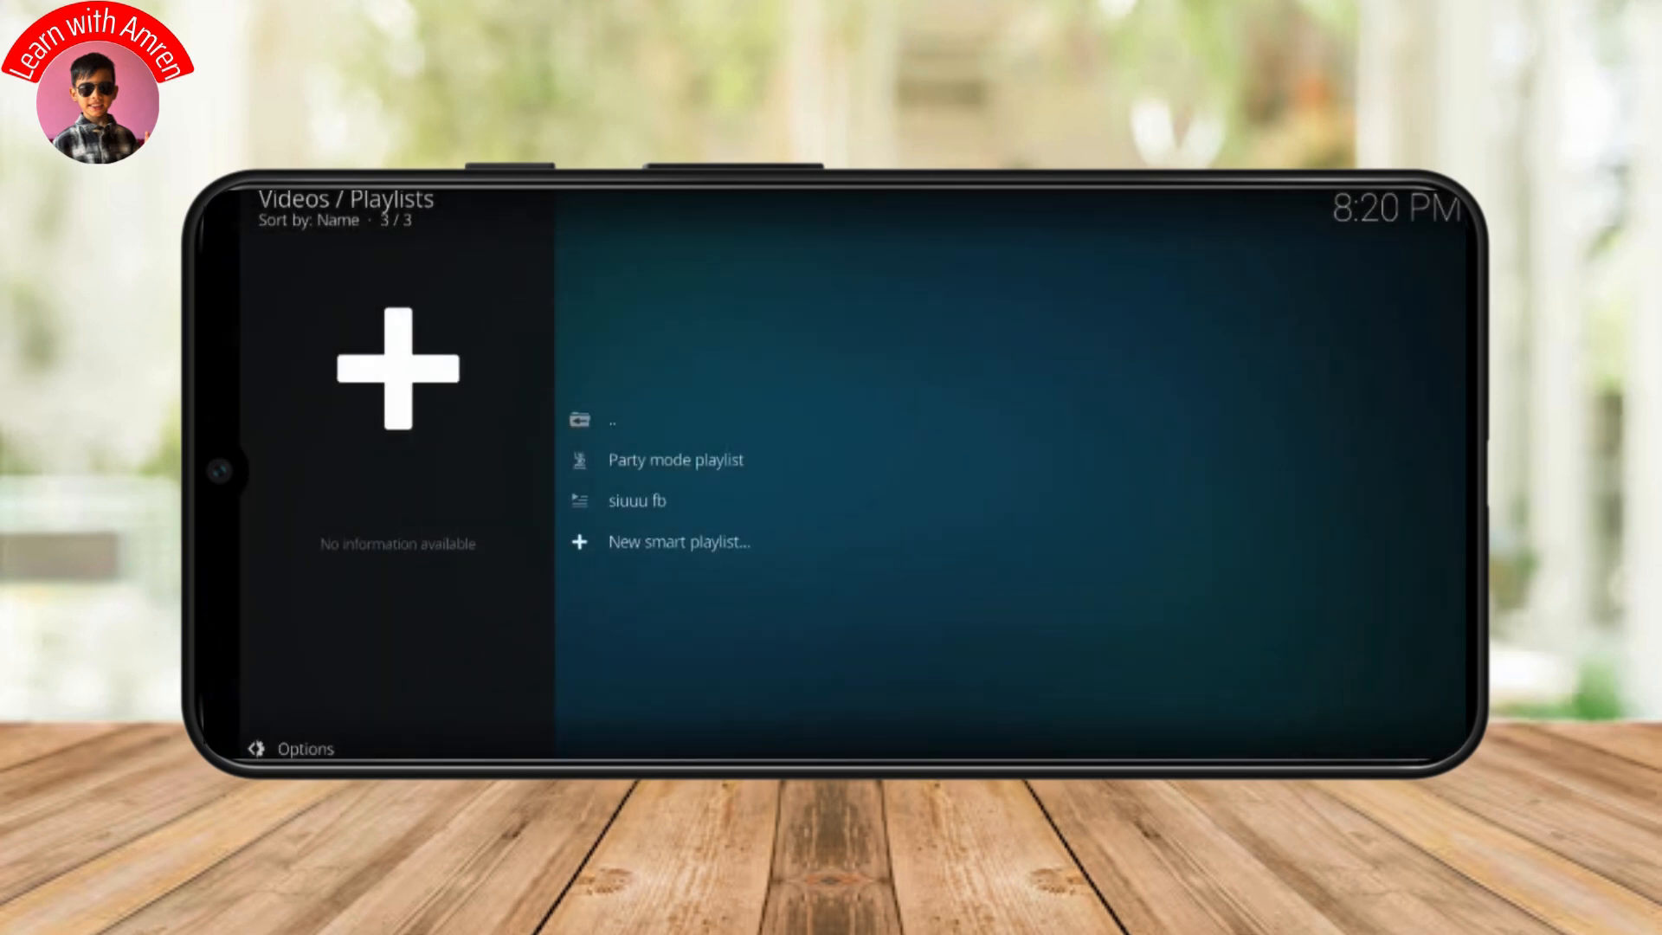
pyautogui.click(637, 499)
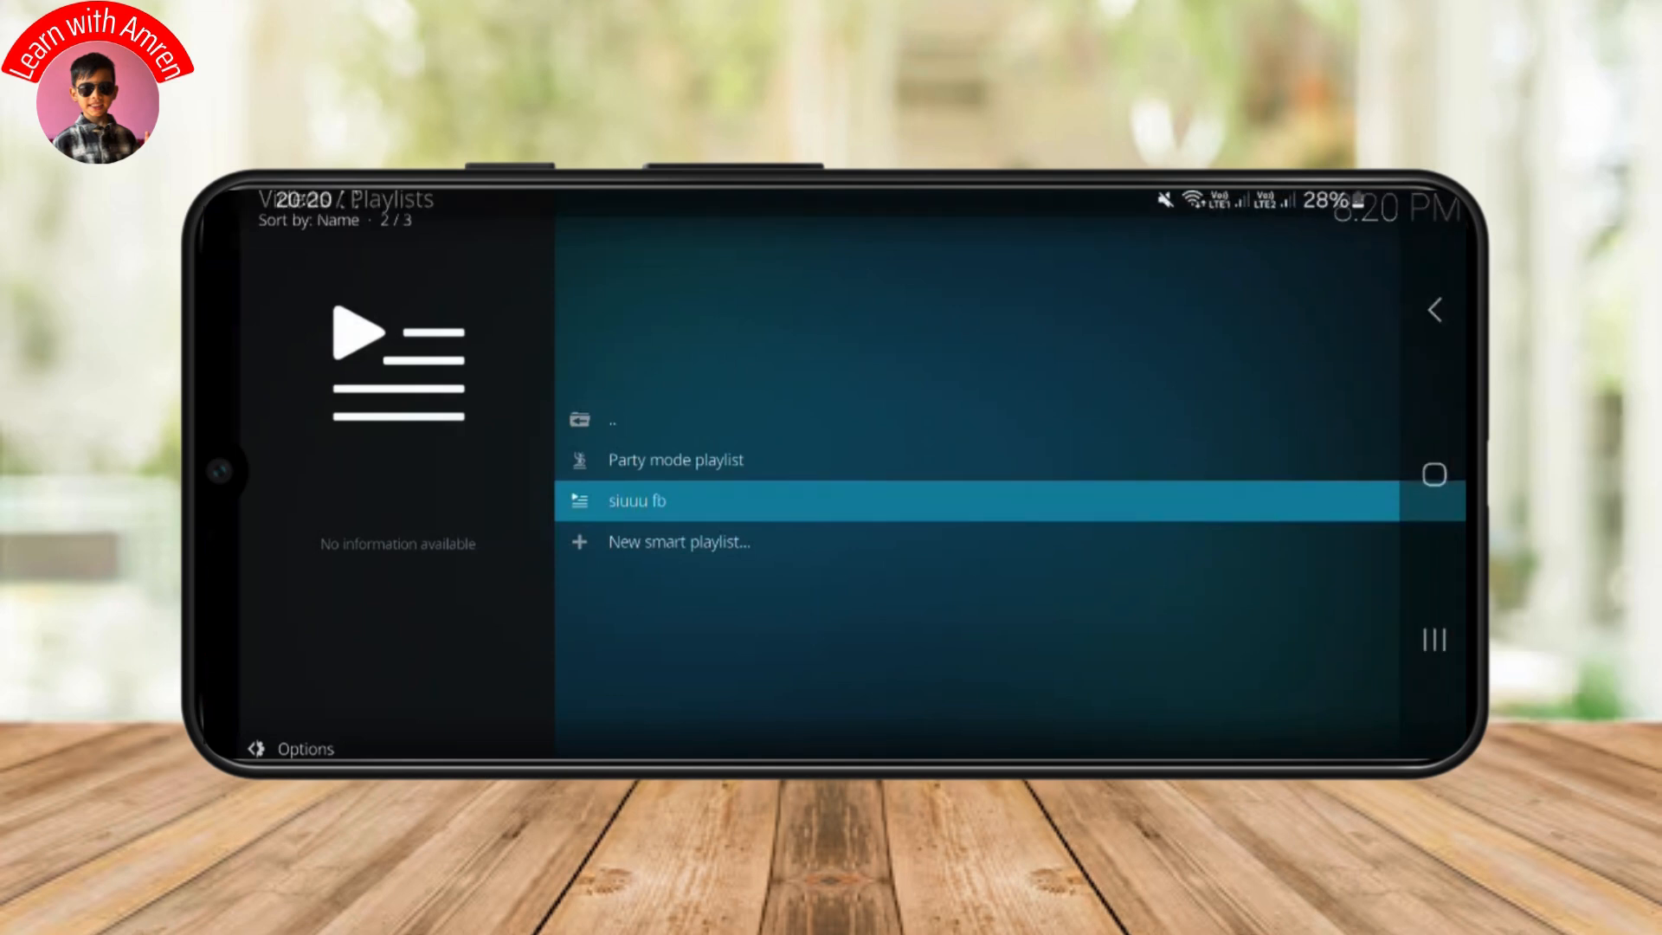
pyautogui.click(1434, 311)
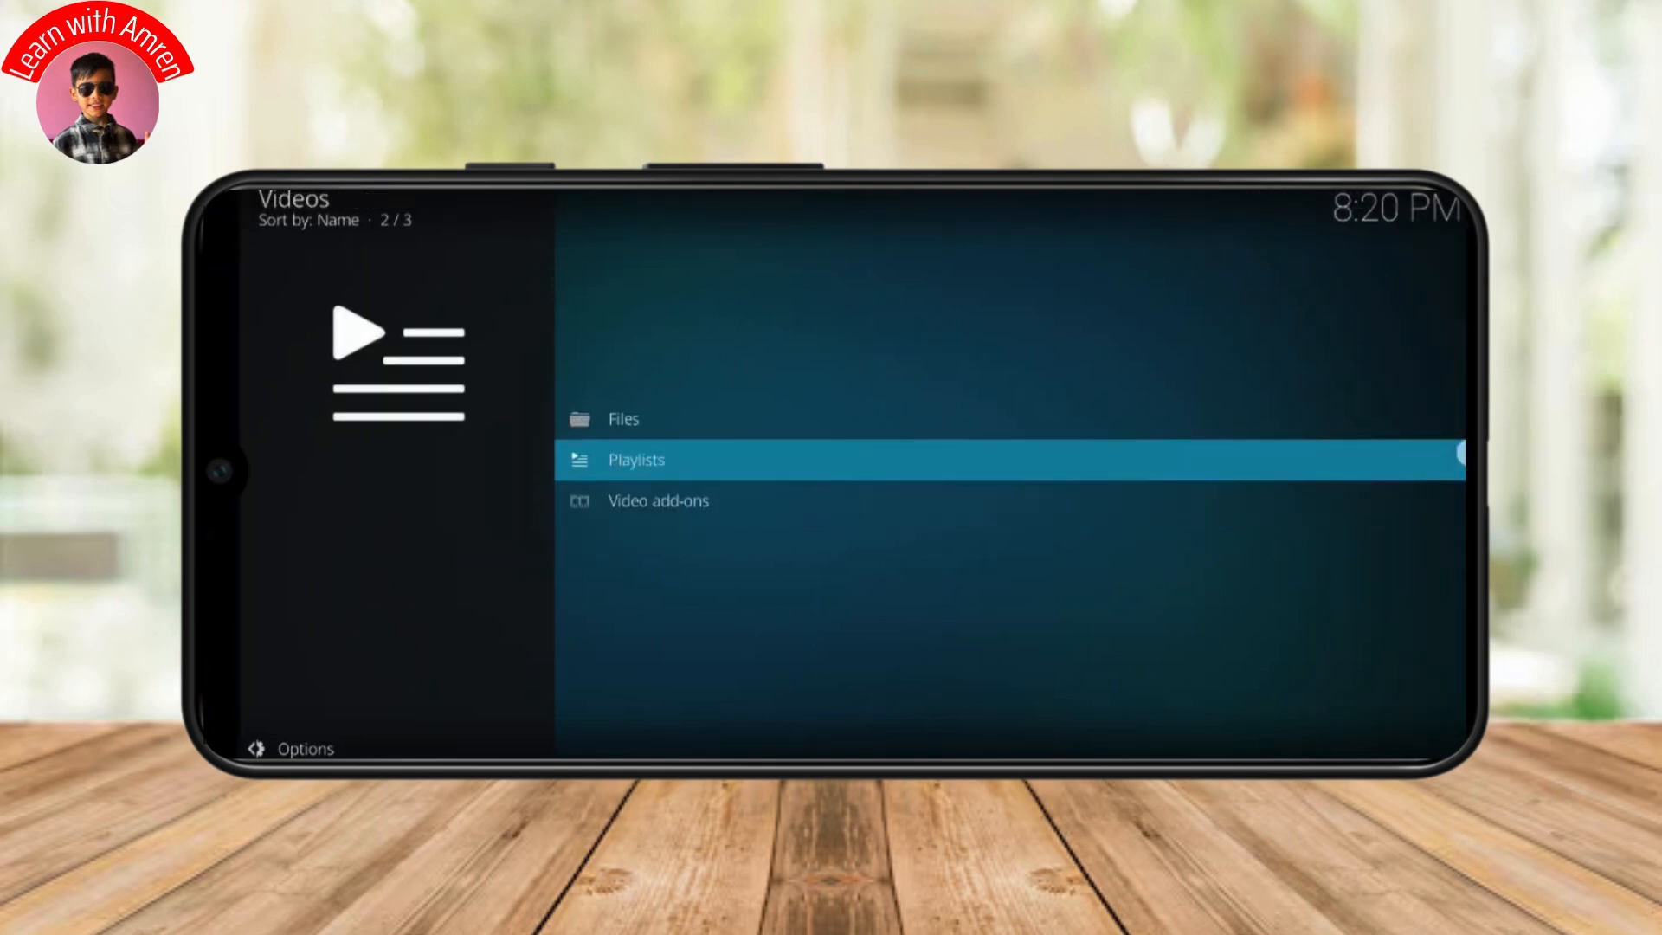